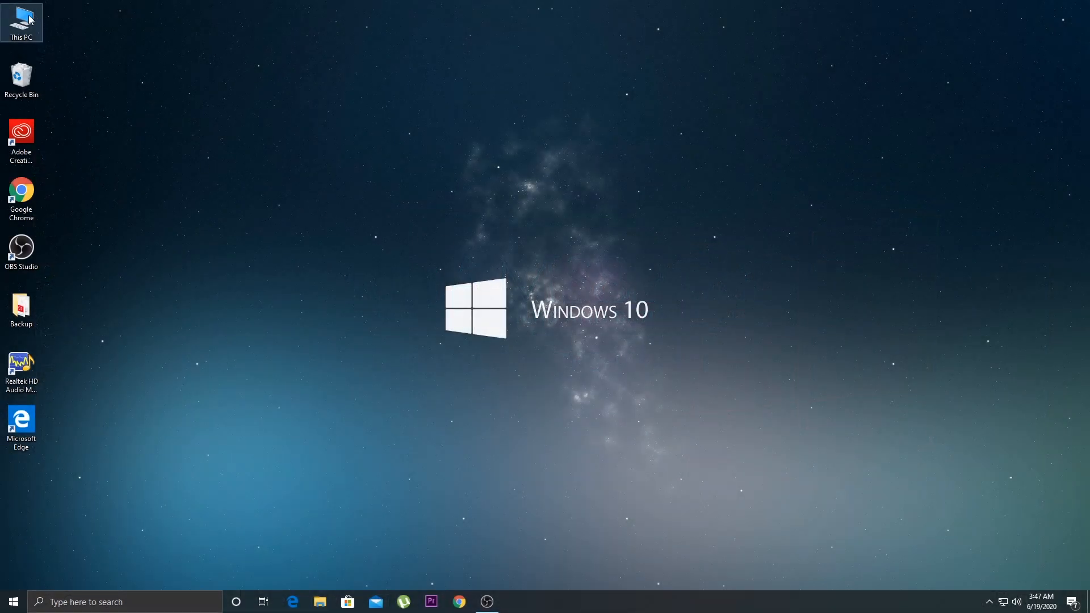
- Navigate from This PC through the breadcrumb to Control Panel's Ease of Access category
double_click(22, 22)
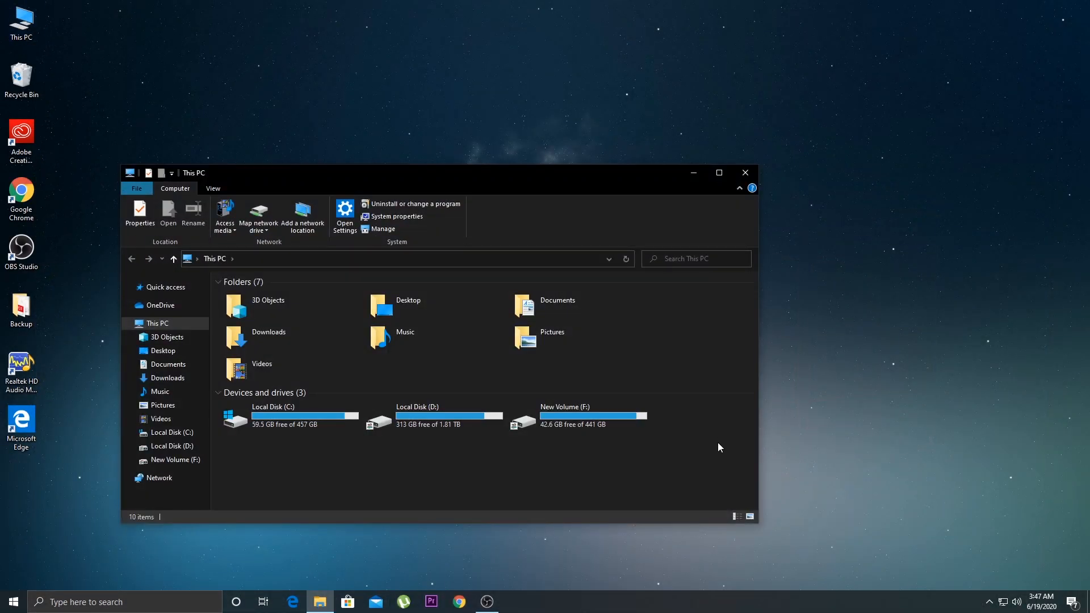
mouse_move(186, 268)
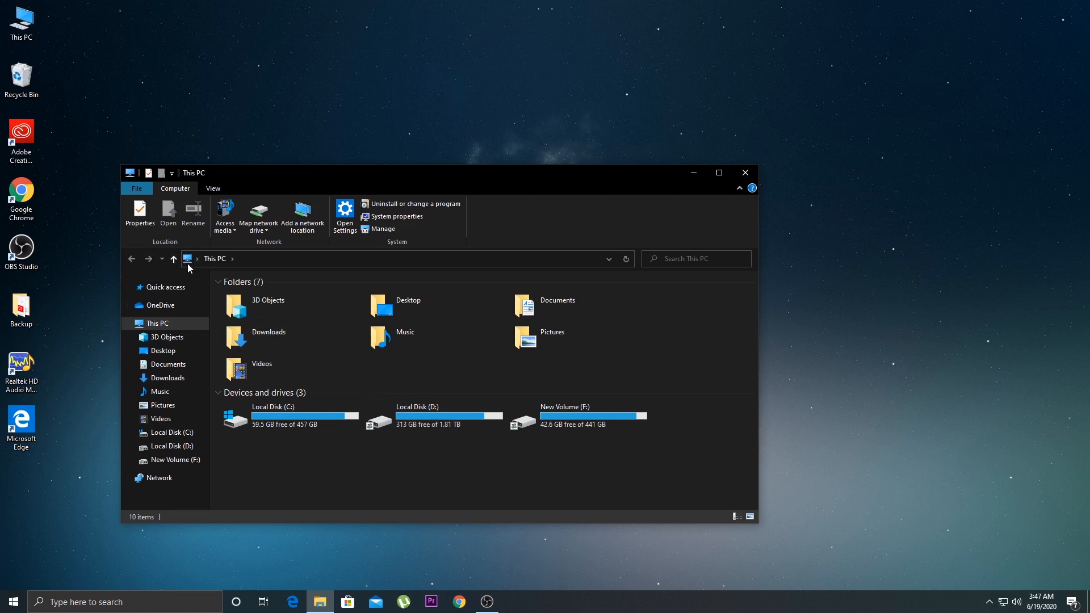
mouse_move(198, 269)
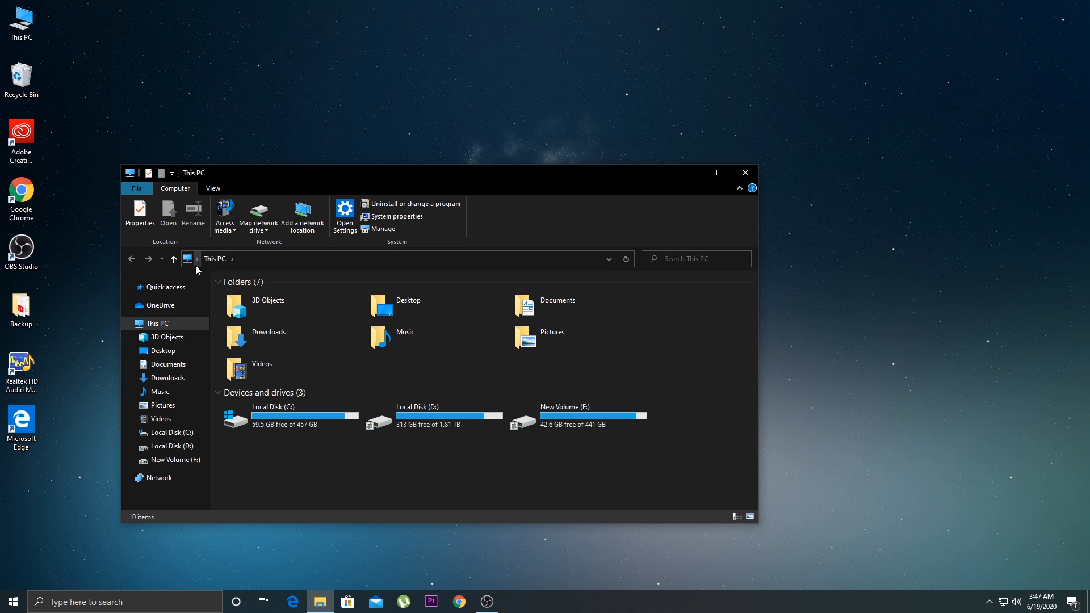
click(197, 259)
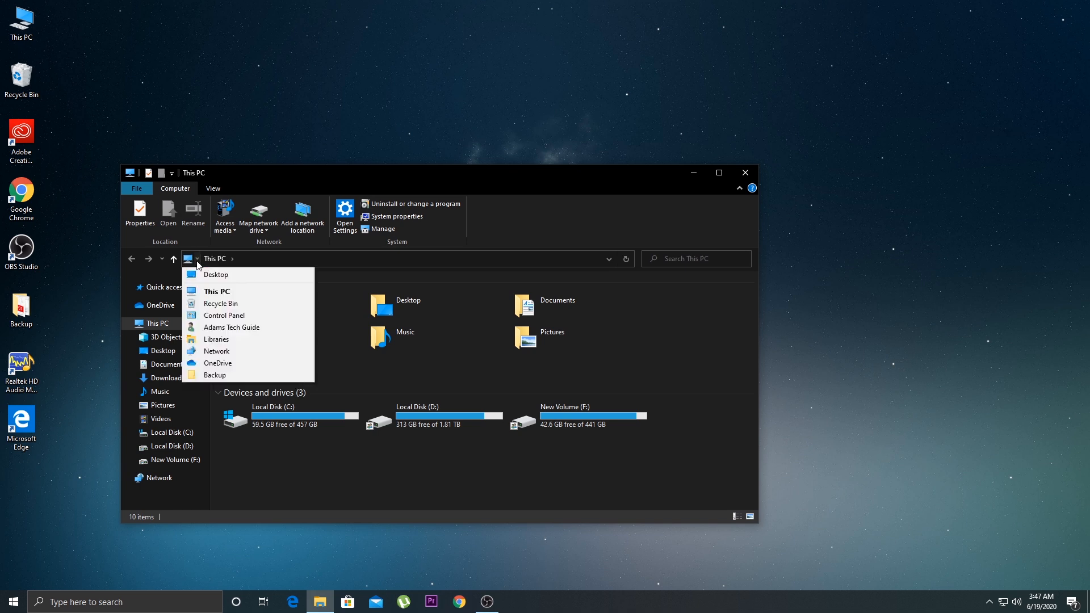
click(224, 315)
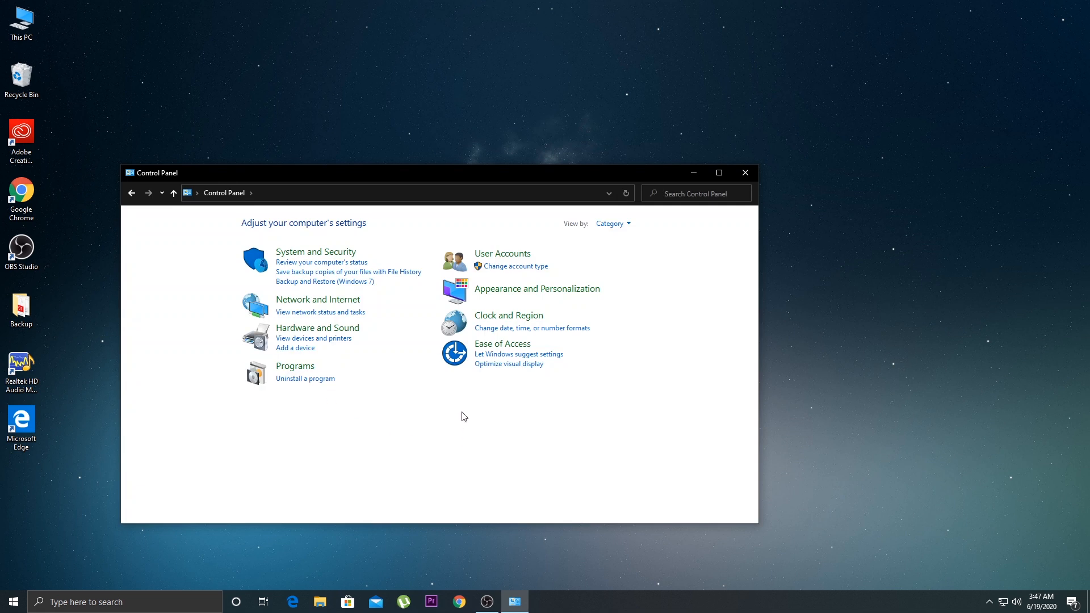
click(502, 343)
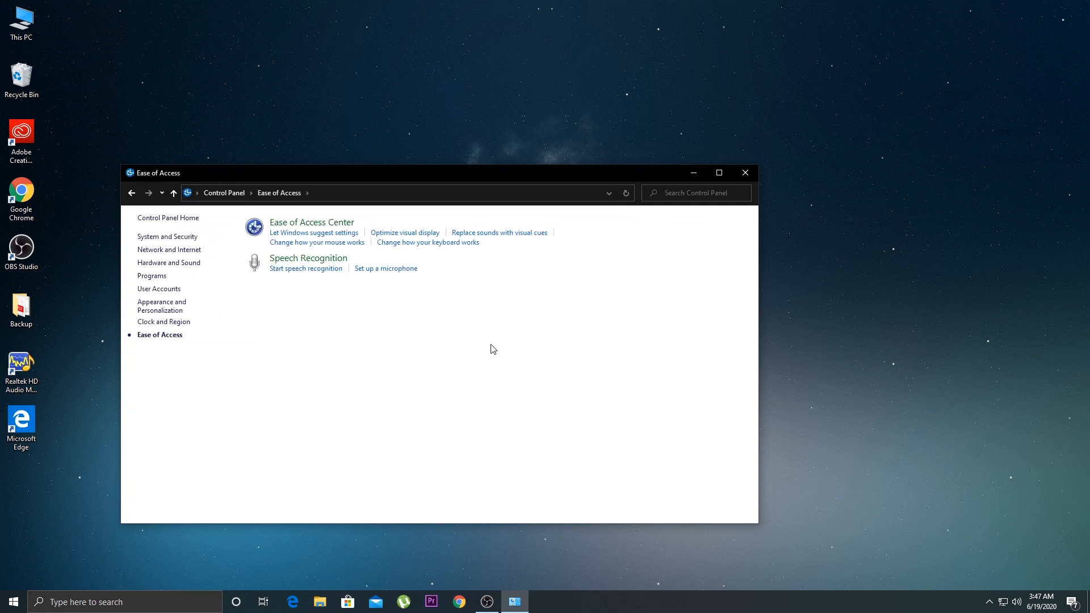
mouse_move(312, 222)
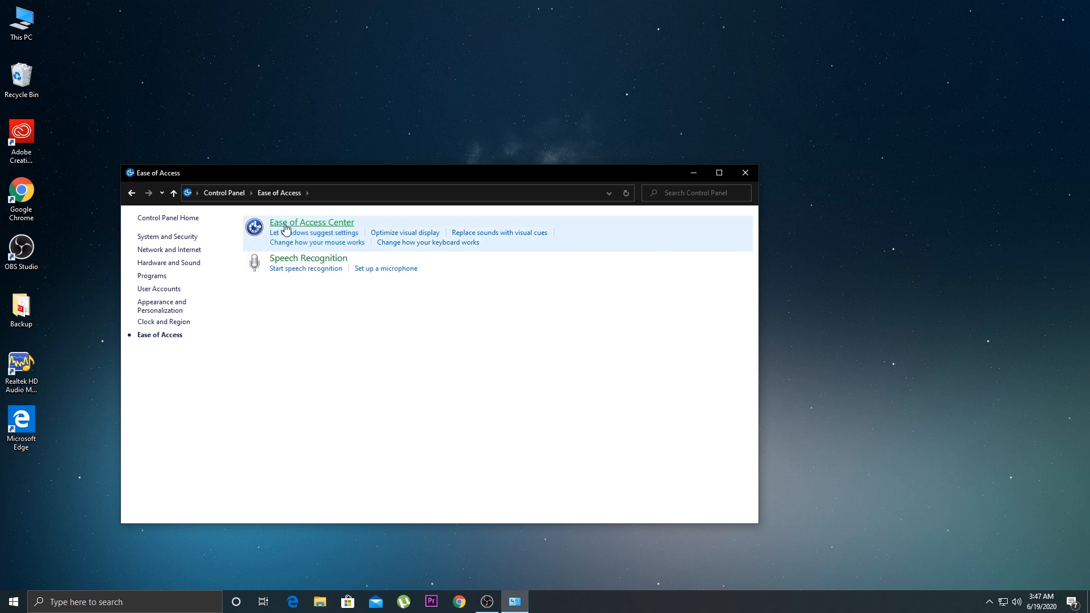
- Launch the On-Screen Keyboard from the Ease of Access Center and dismiss Control Panel
click(312, 222)
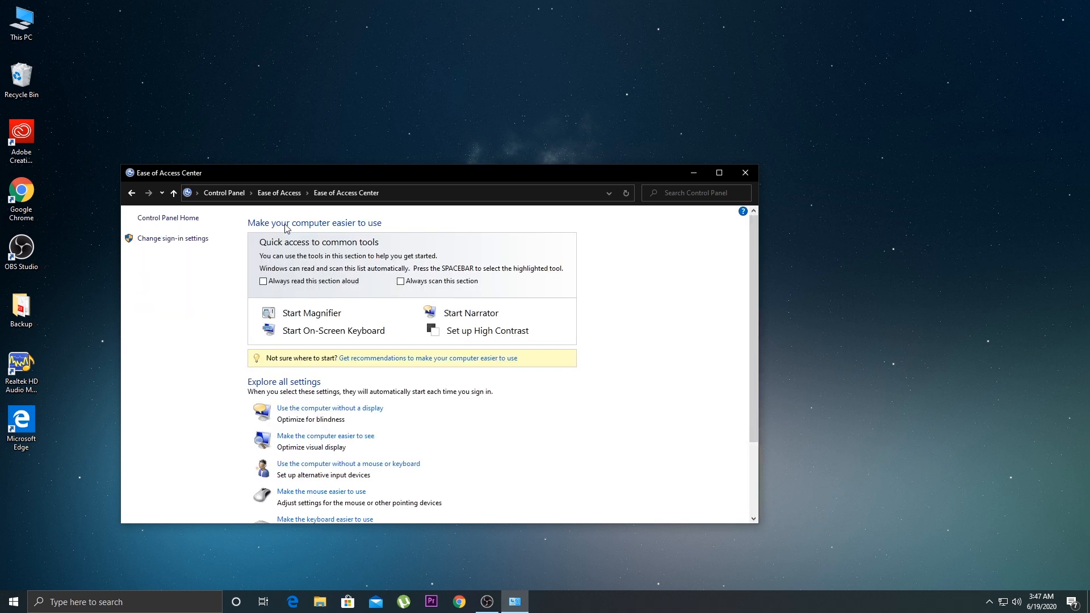
mouse_move(333, 330)
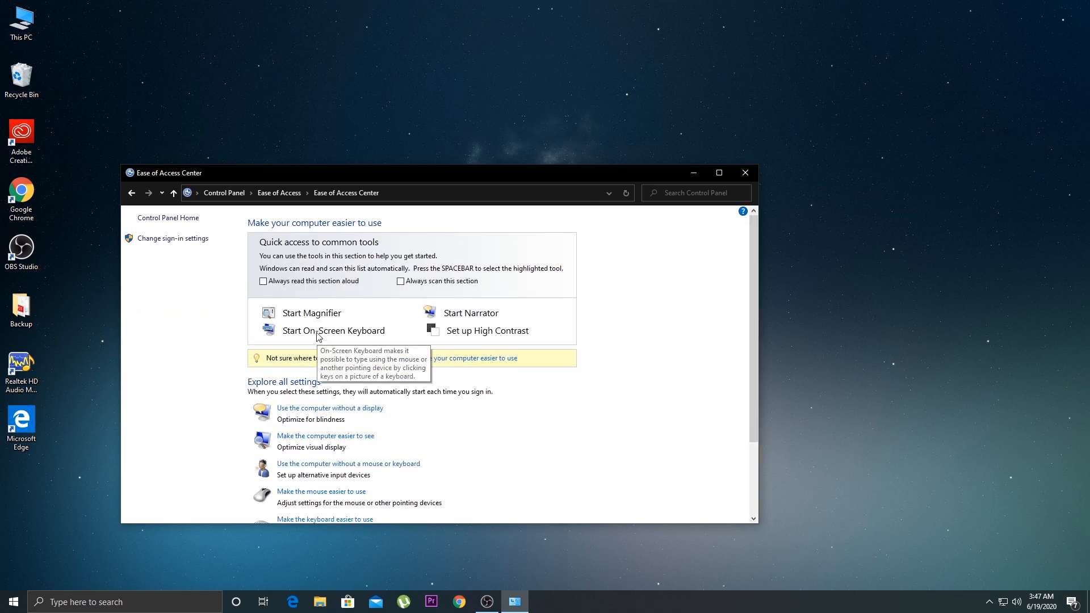
click(334, 331)
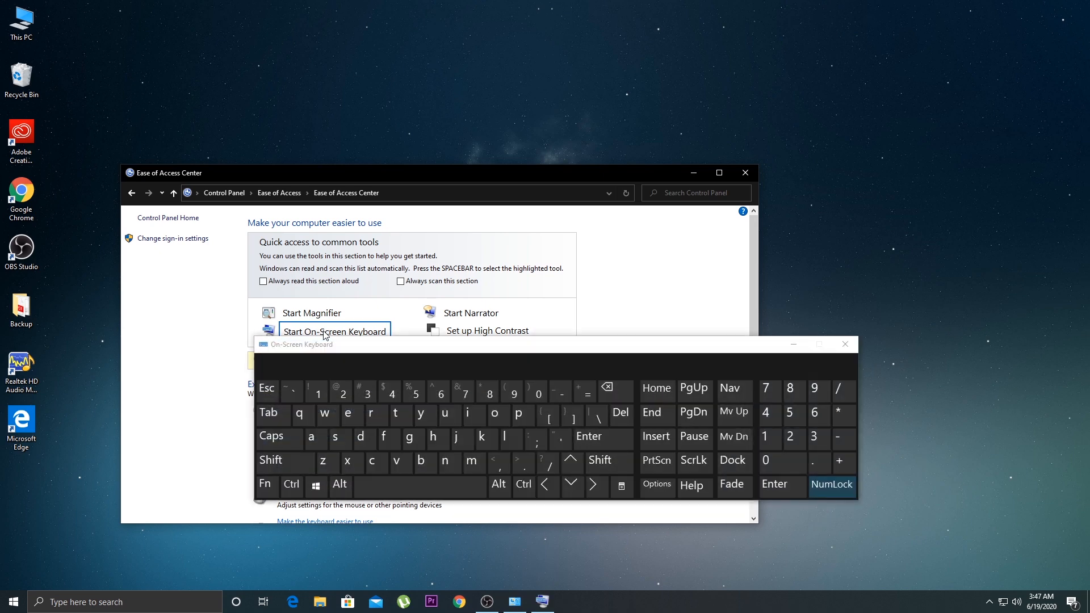
click(744, 172)
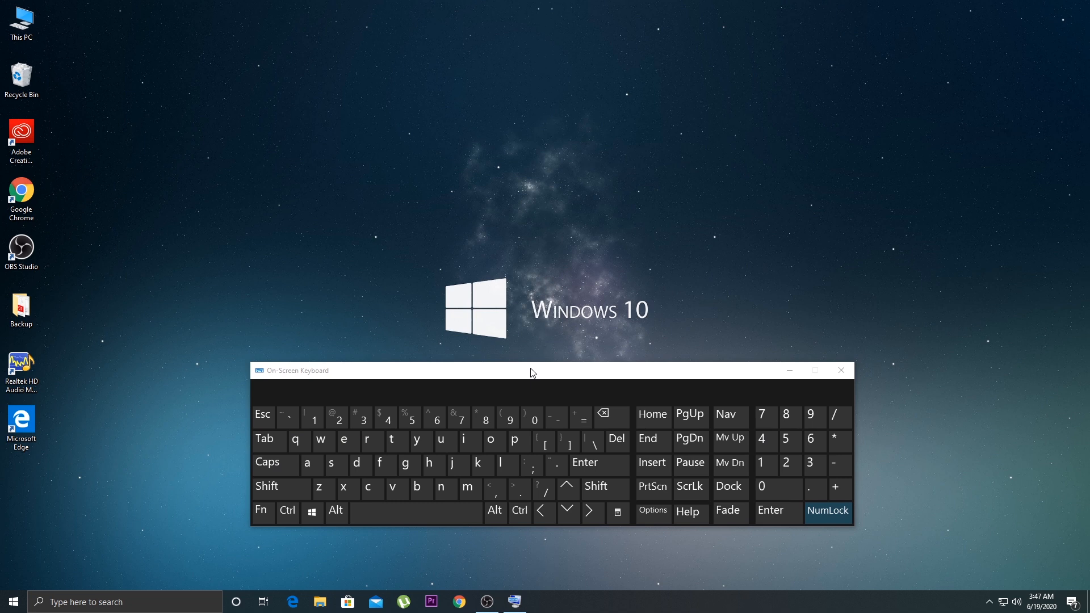
mouse_move(259, 372)
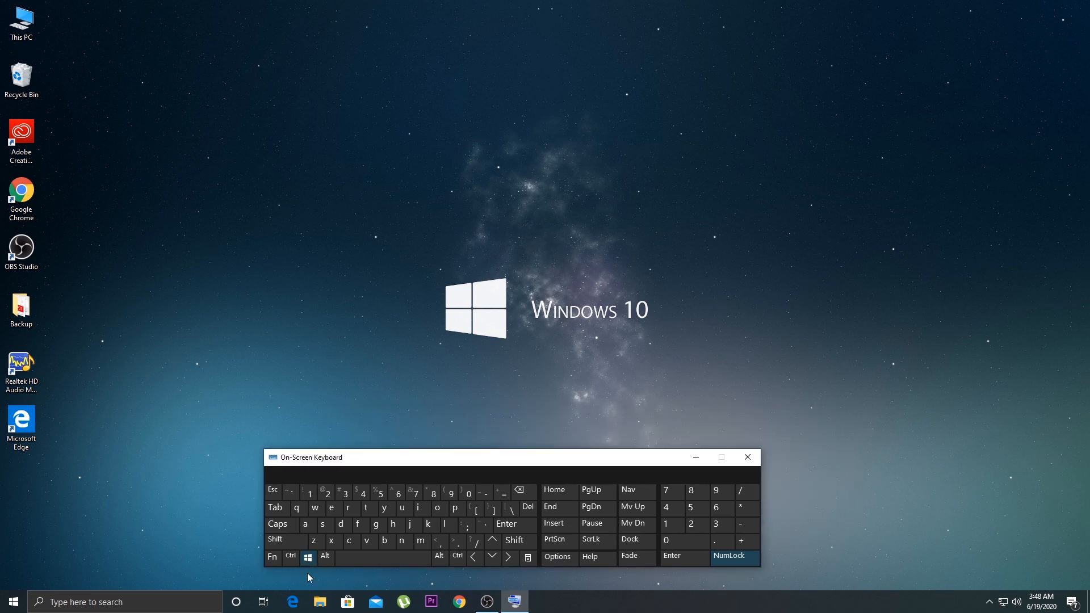
mouse_move(349, 508)
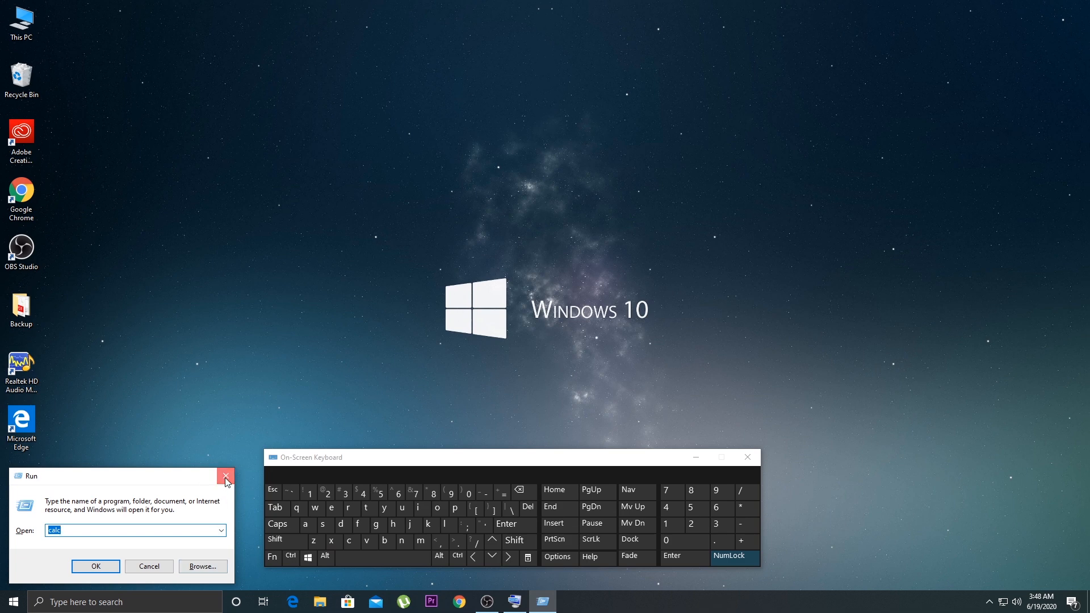
- Close the Run dialog without running anything
click(225, 476)
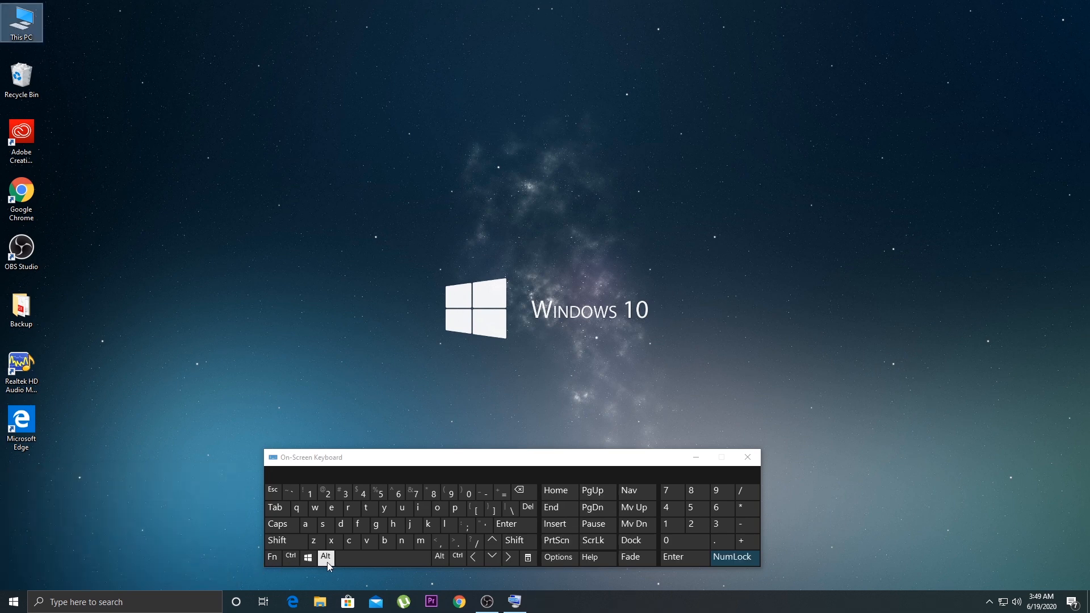